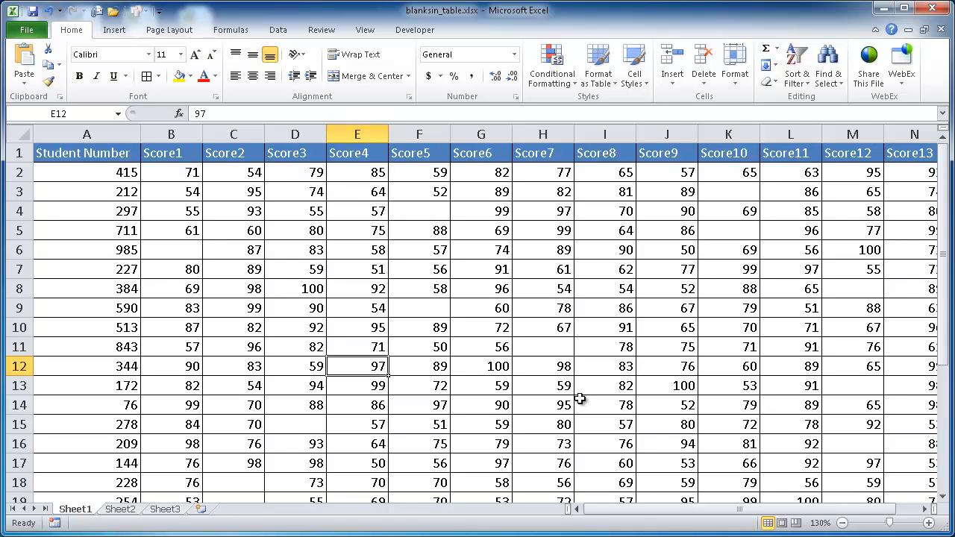
mouse_move(484, 348)
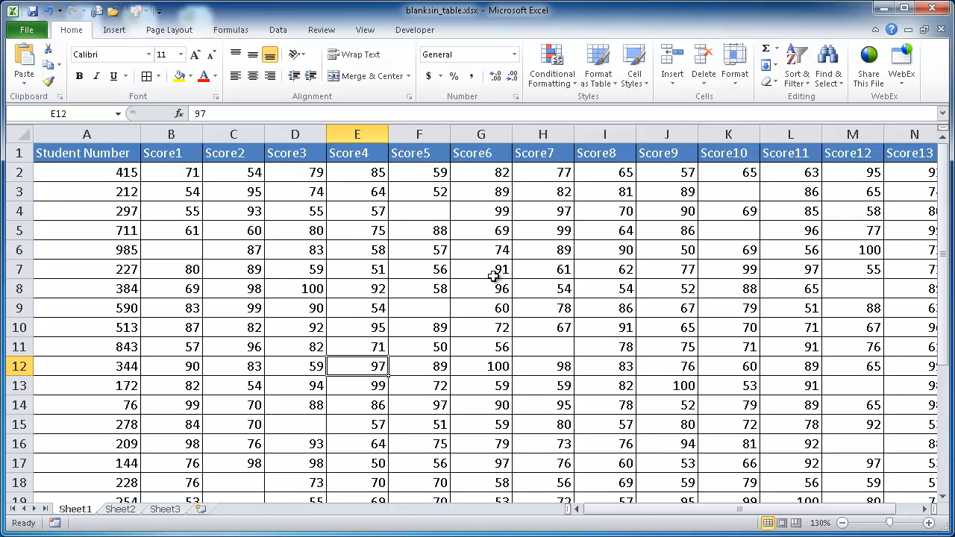
mouse_move(591, 262)
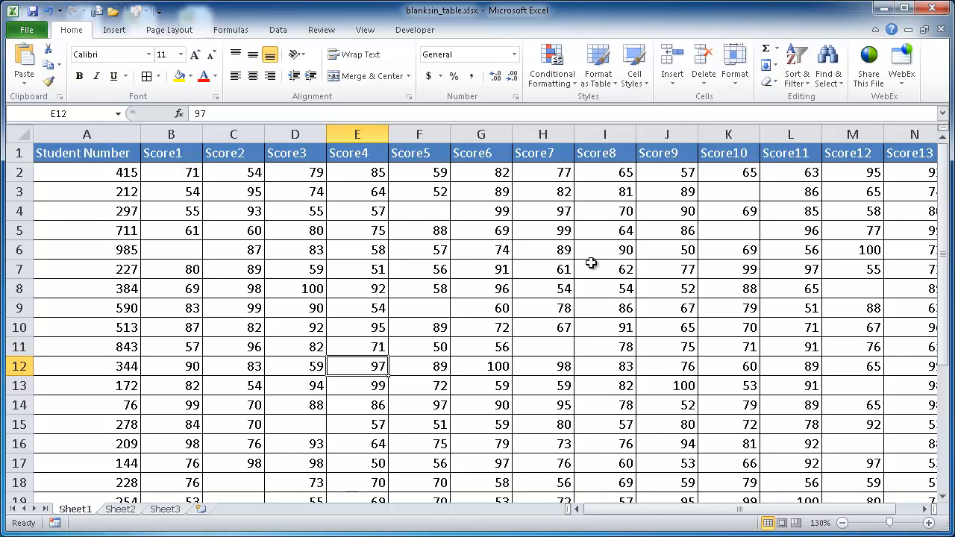
mouse_move(463, 227)
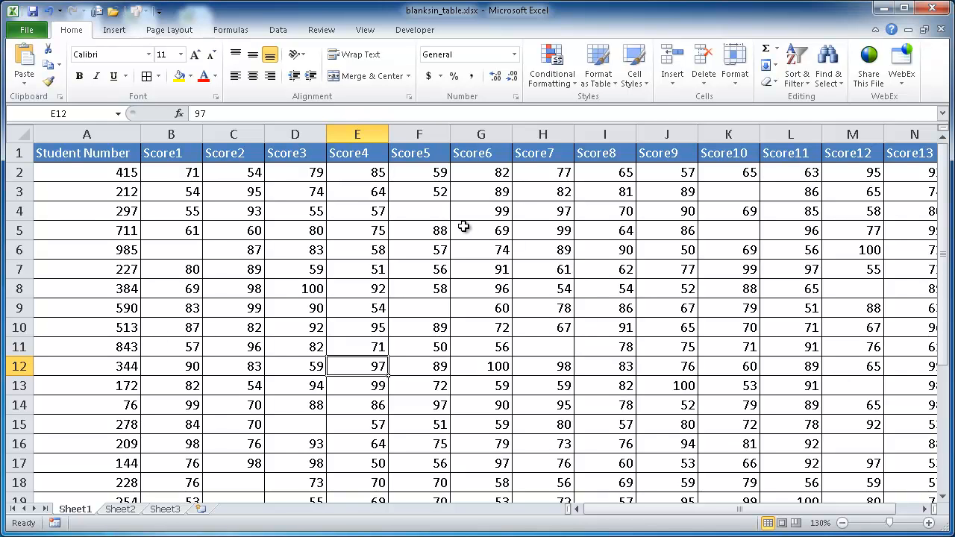
- Inspect a few blank and filled score cells, then select the whole score table with Ctrl+A
left_click(170, 250)
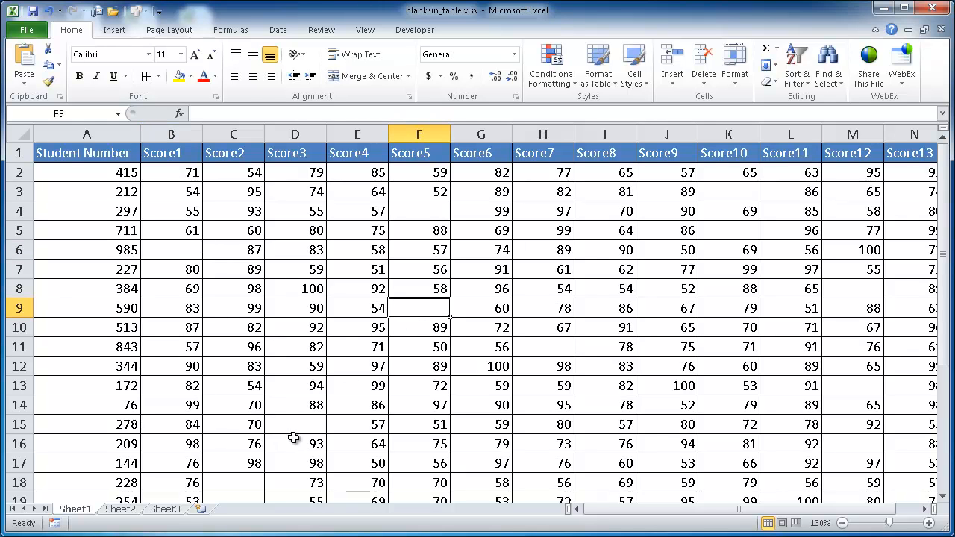
mouse_move(509, 325)
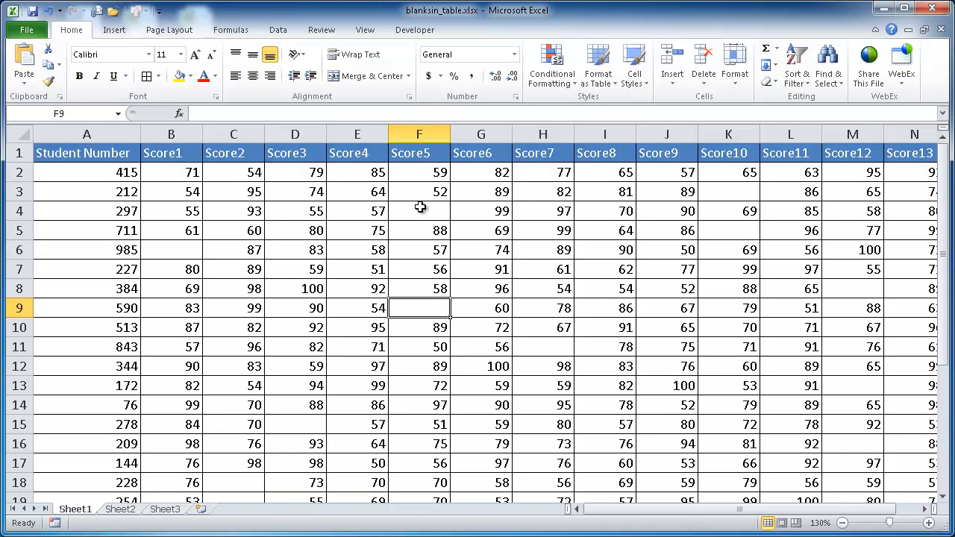
left_click(419, 212)
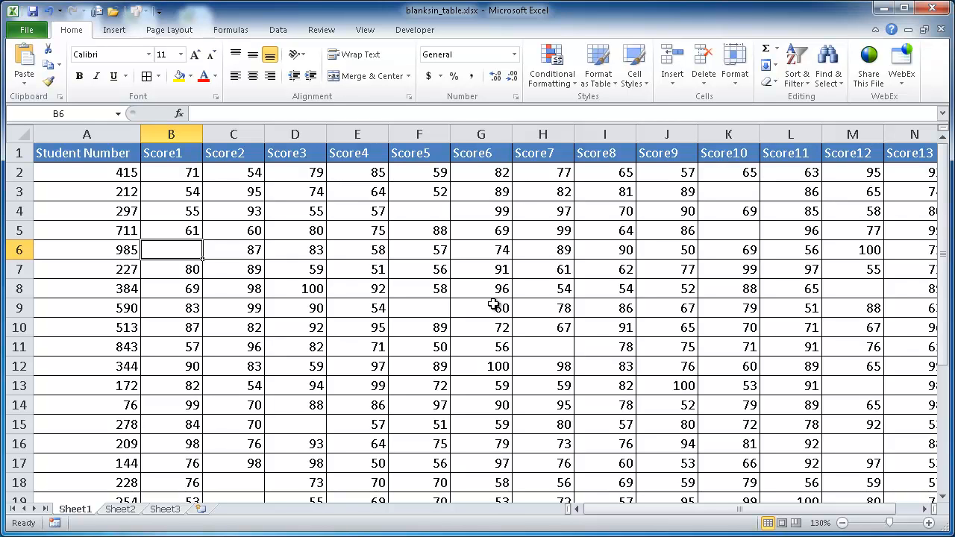
mouse_move(466, 301)
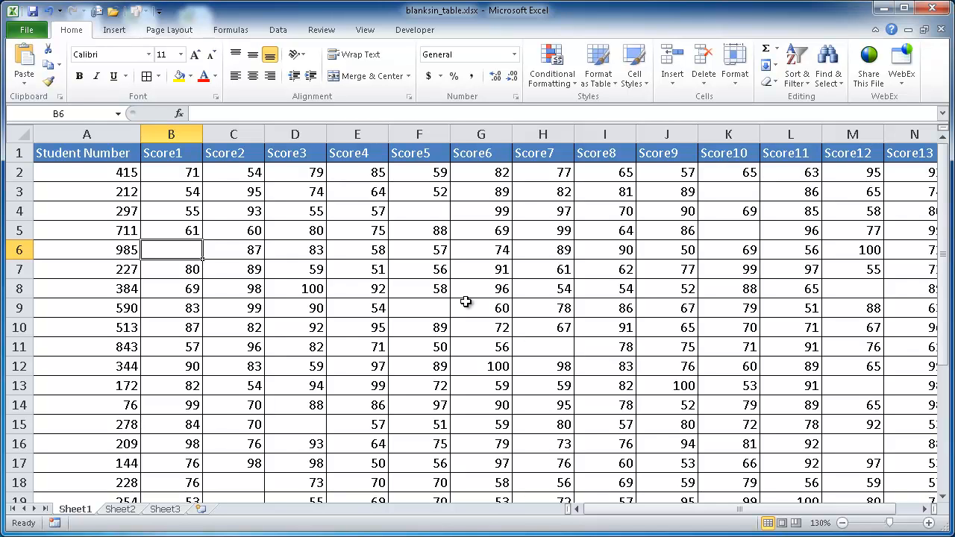
mouse_move(351, 277)
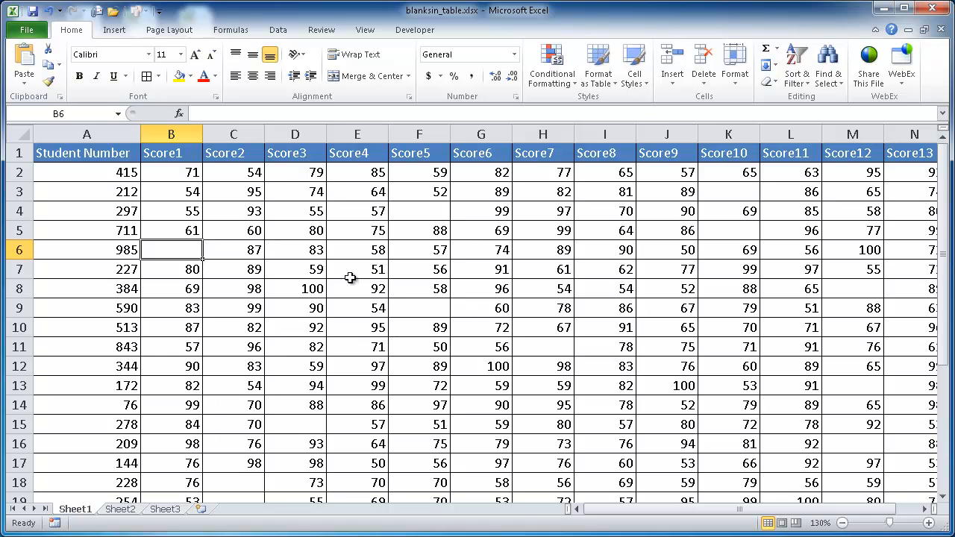
left_click(481, 289)
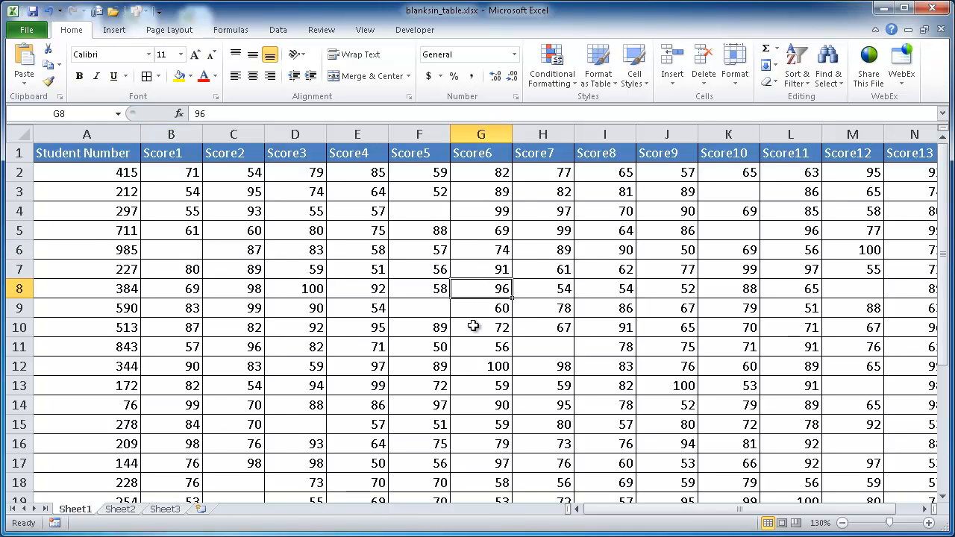
mouse_move(570, 270)
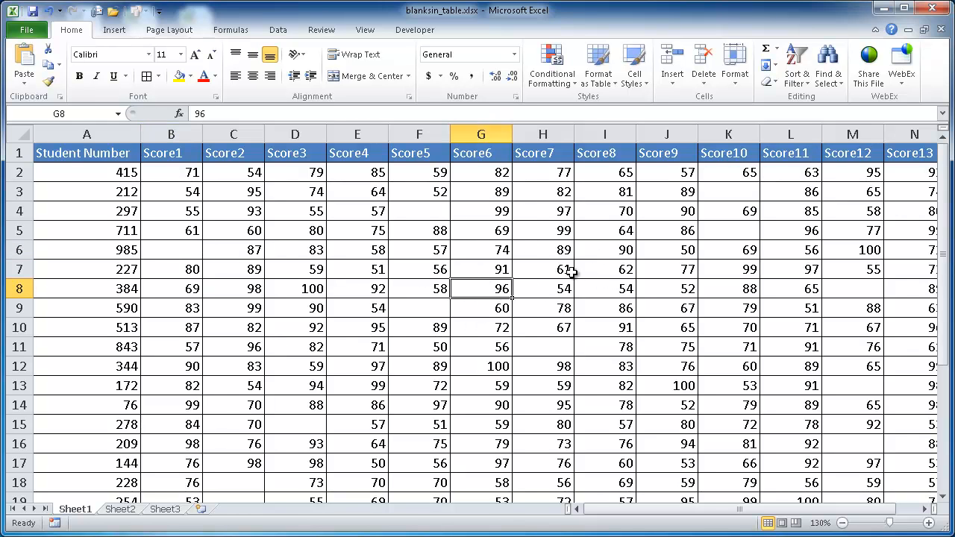
mouse_move(470, 280)
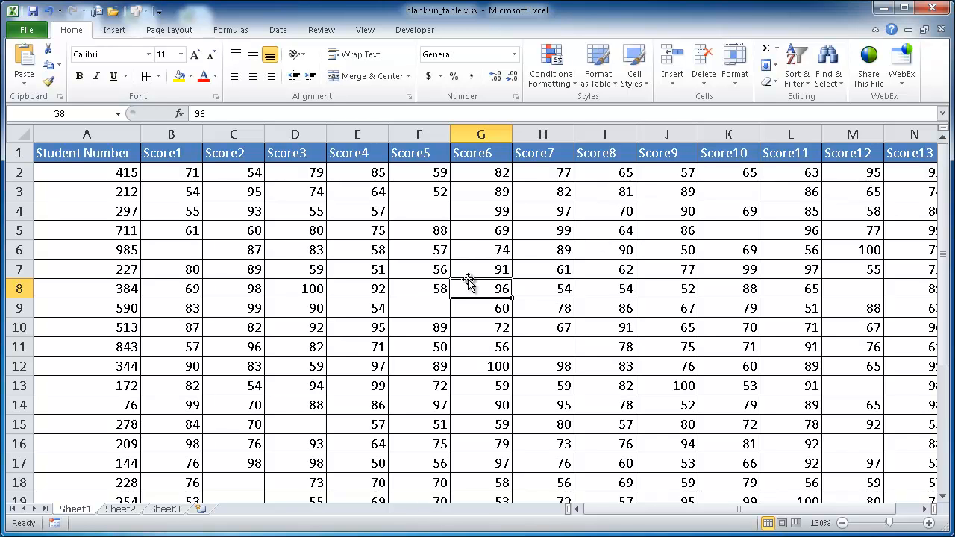
left_click(666, 308)
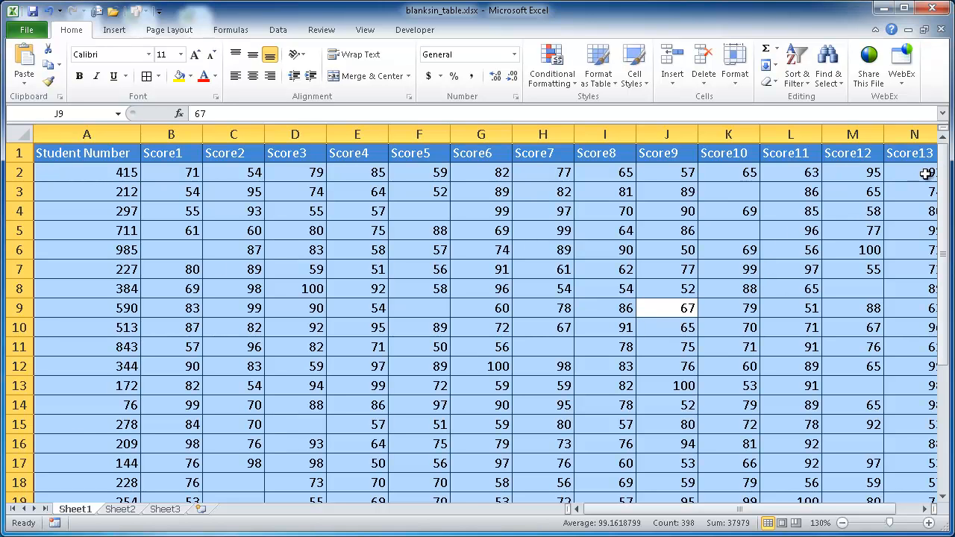
scroll("down", 3)
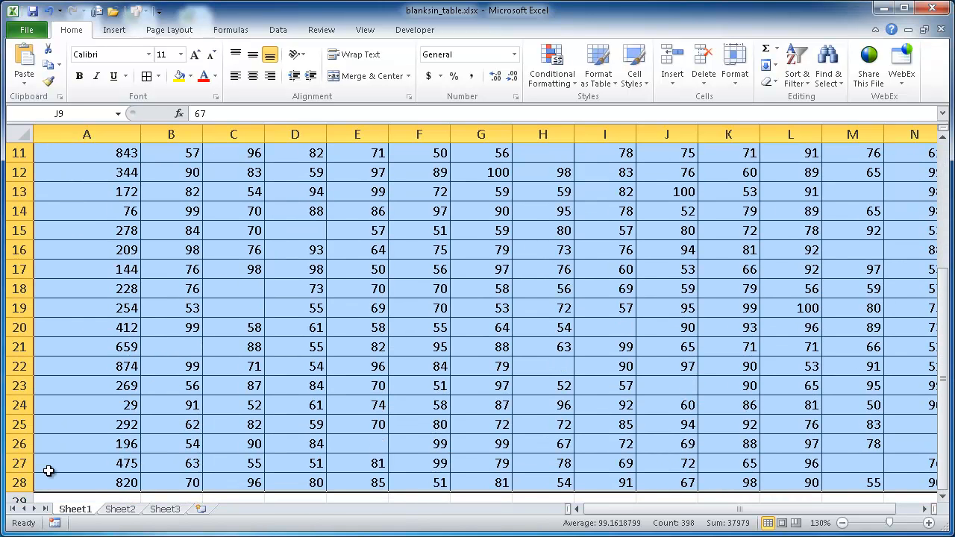
mouse_move(218, 490)
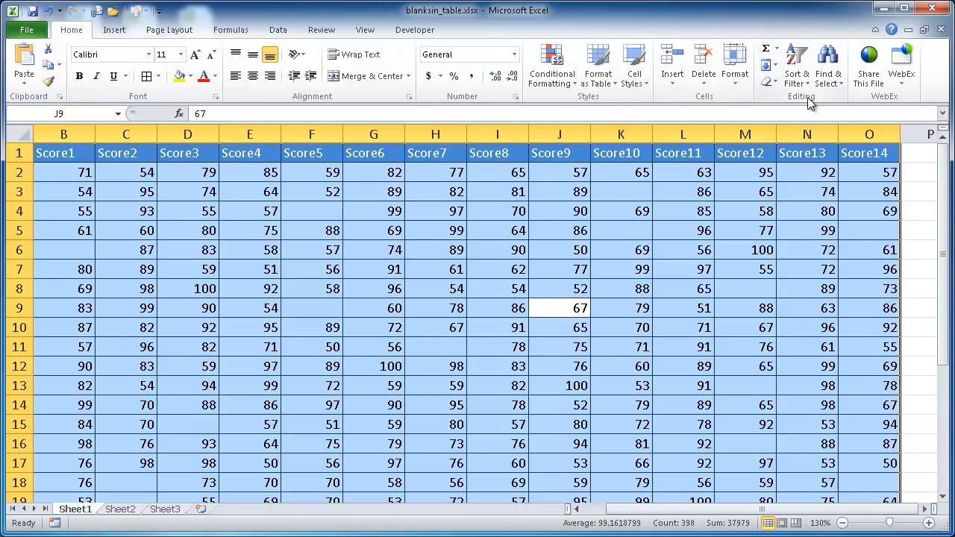
mouse_move(833, 65)
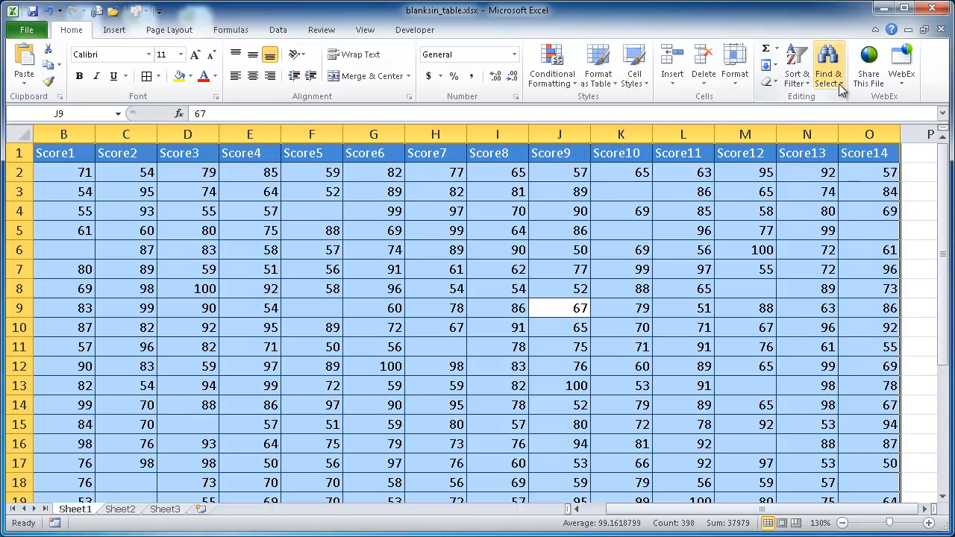
mouse_move(836, 68)
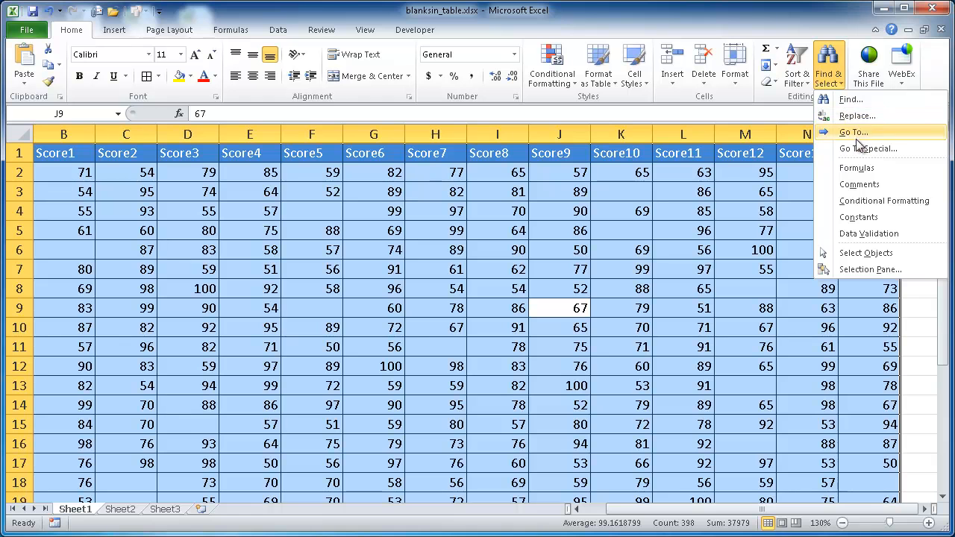
mouse_move(875, 153)
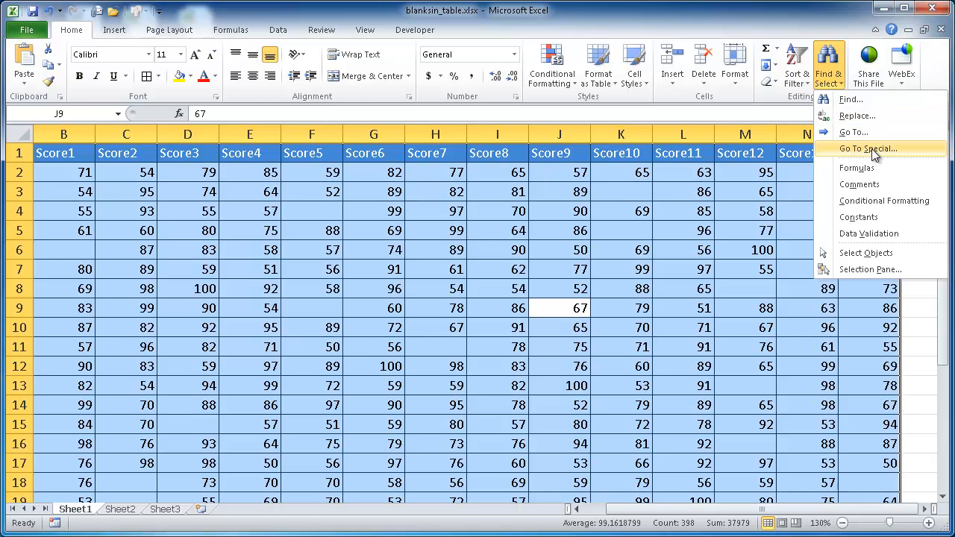
- Bring up Go To Special from Home > Find & Select
left_click(865, 150)
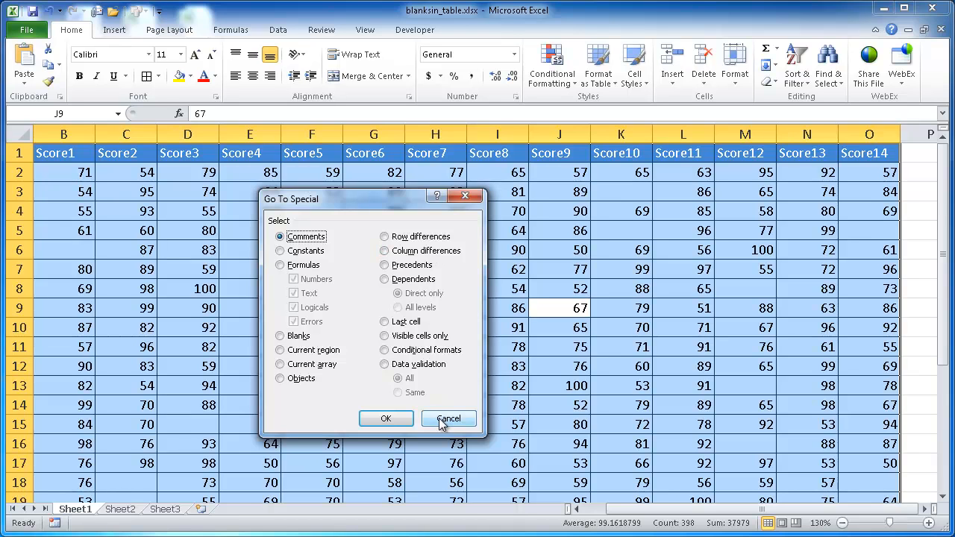
- Cancel the Go To Special options and reopen the Go To dialog with Ctrl+G
left_click(450, 418)
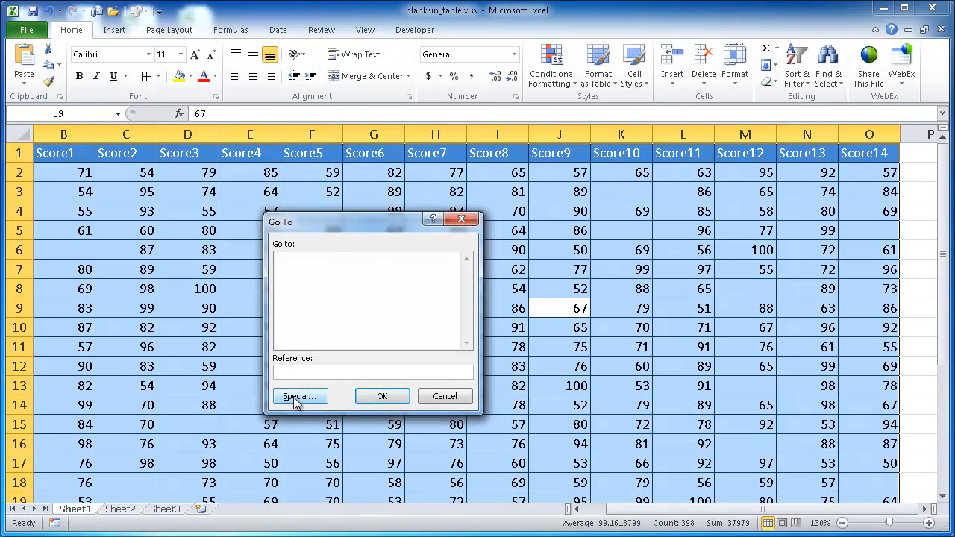
left_click(299, 397)
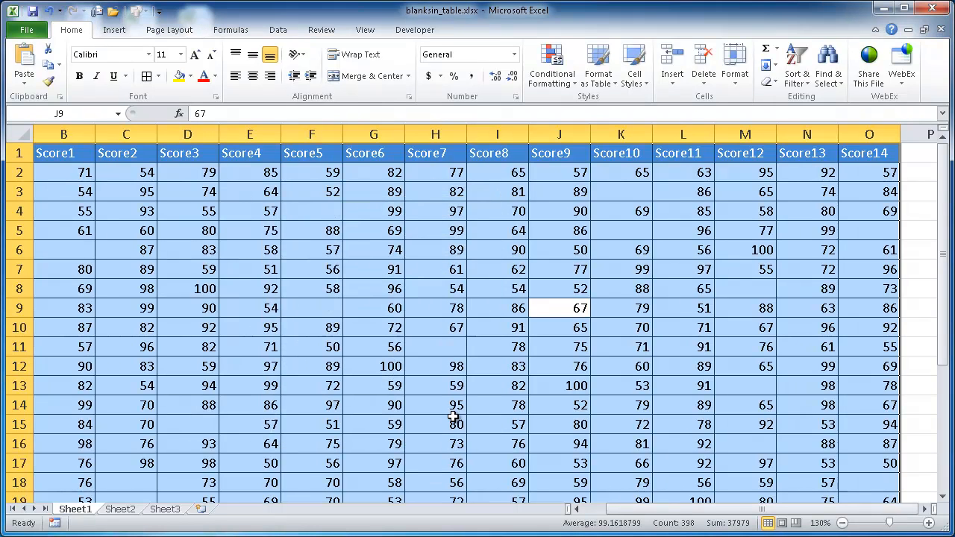
key("ctrl+g")
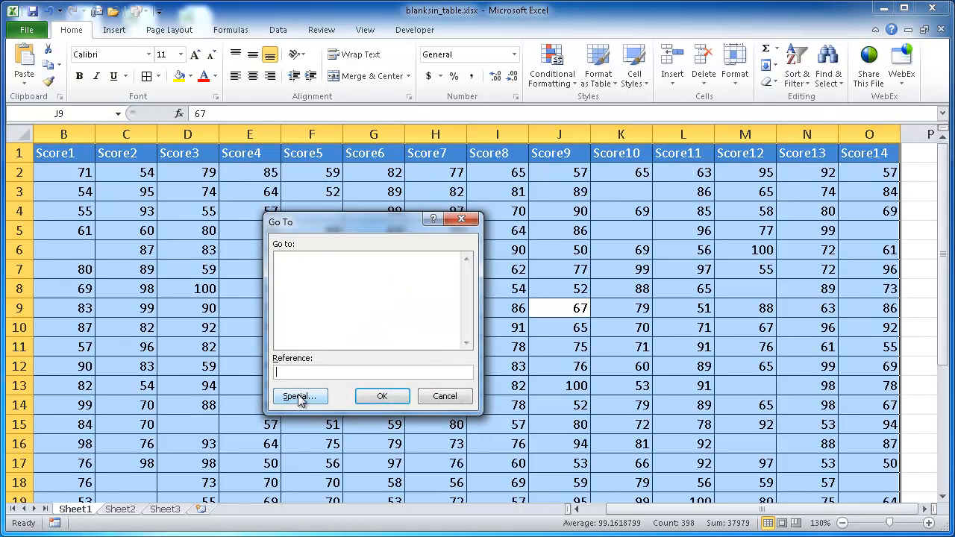
- Use Special… with the Blanks option to select only the empty score cells
left_click(299, 397)
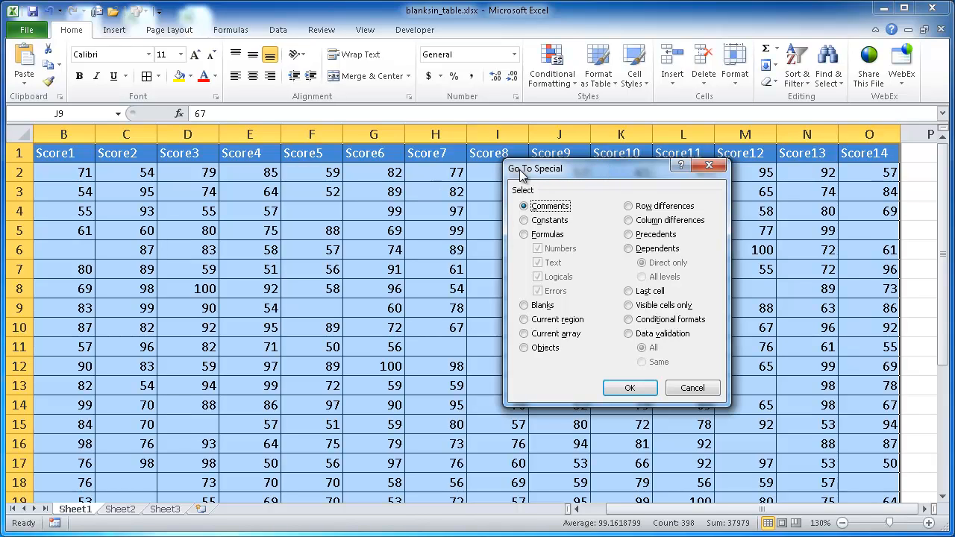
left_click(524, 305)
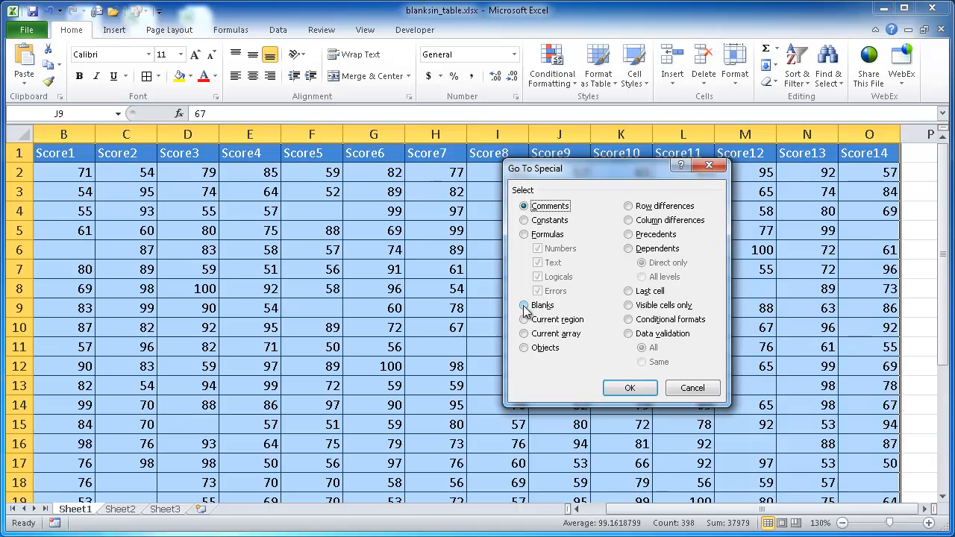
left_click(525, 304)
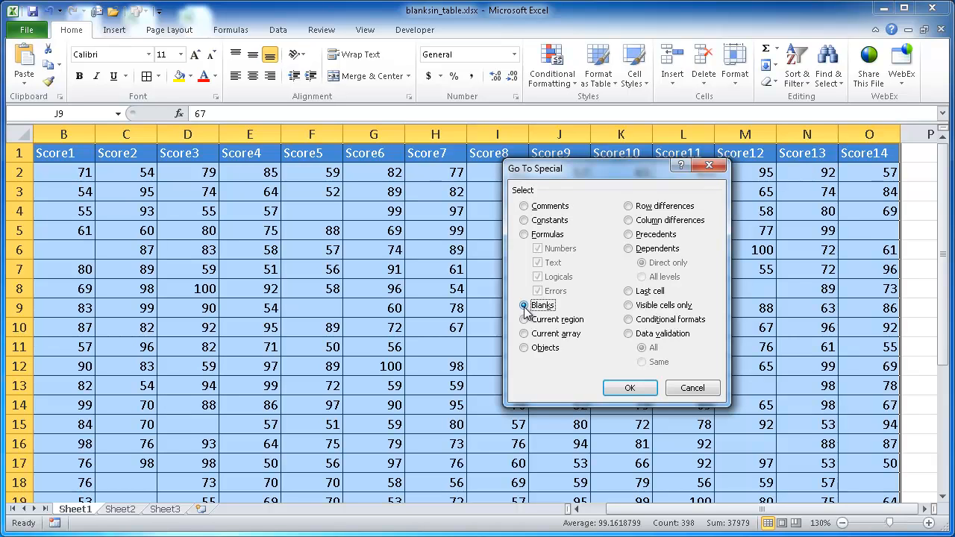
left_click(629, 388)
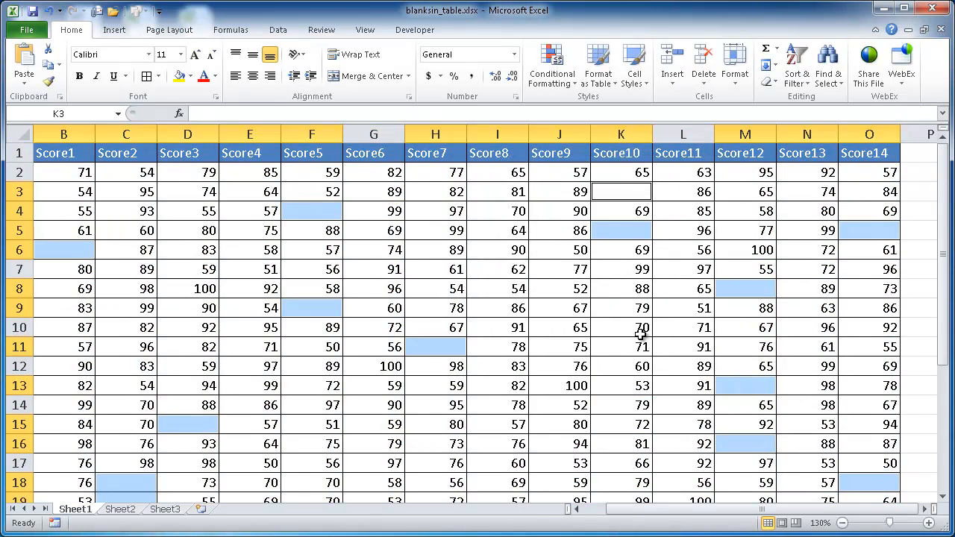
mouse_move(242, 397)
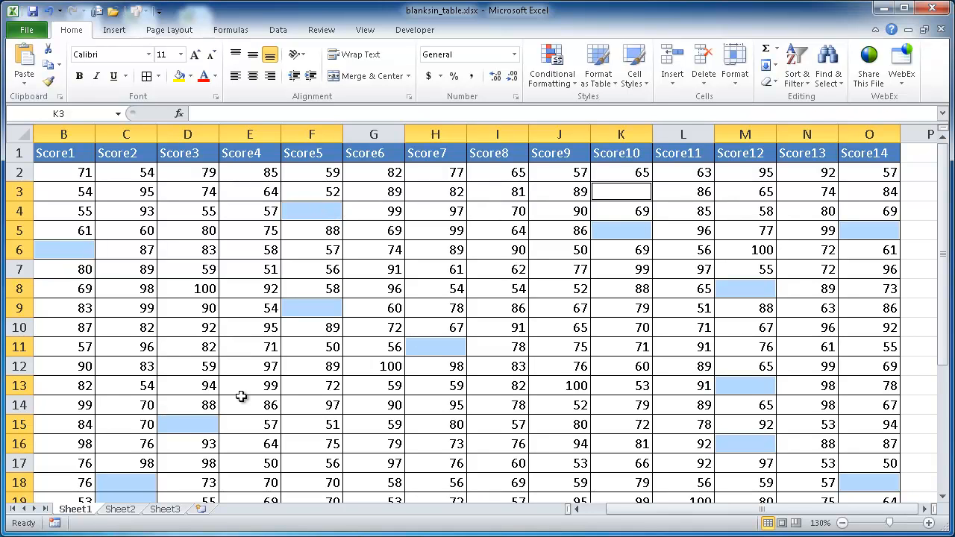
mouse_move(742, 289)
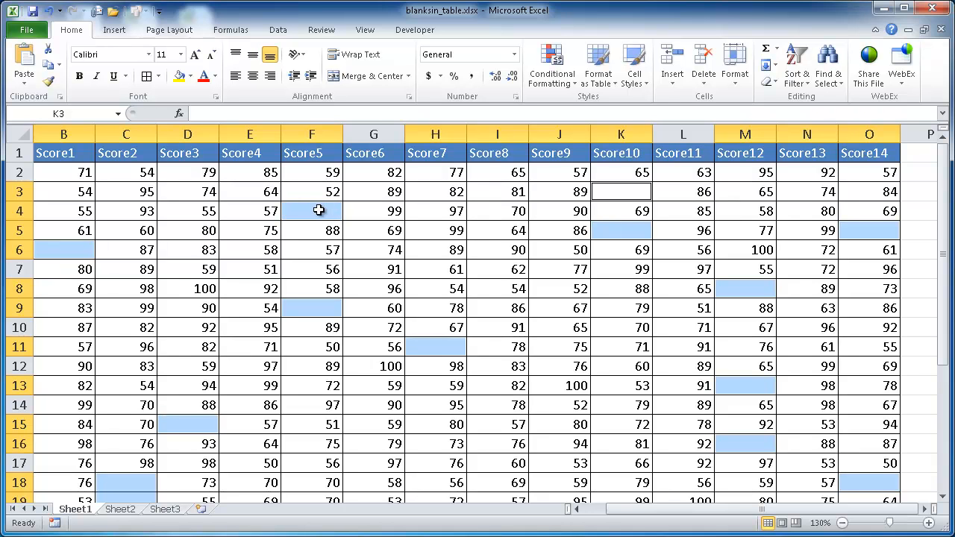
mouse_move(310, 209)
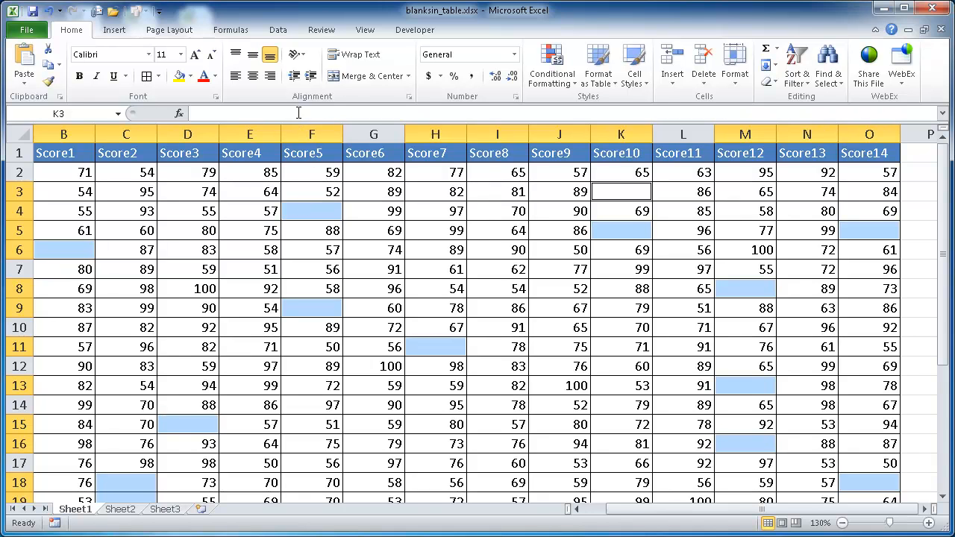
mouse_move(614, 201)
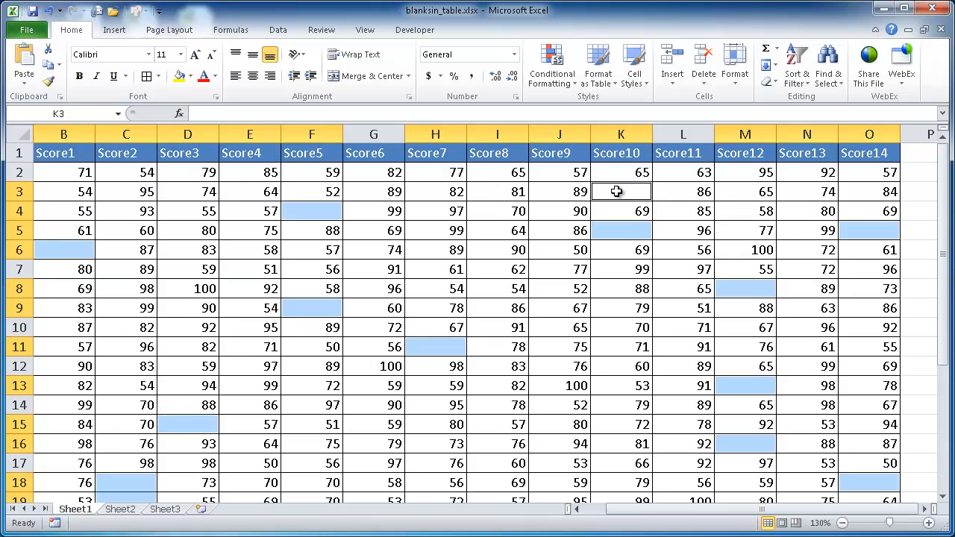
mouse_move(606, 191)
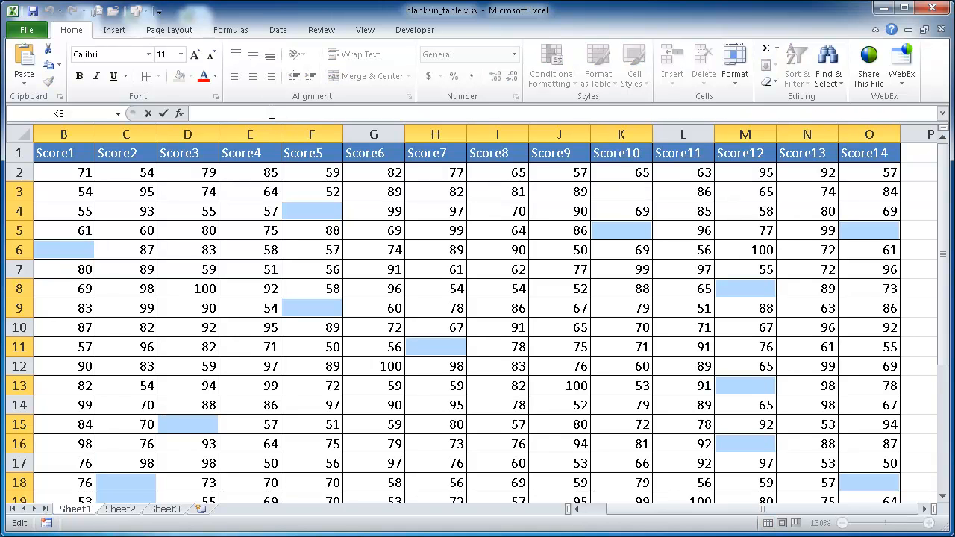
type("NA")
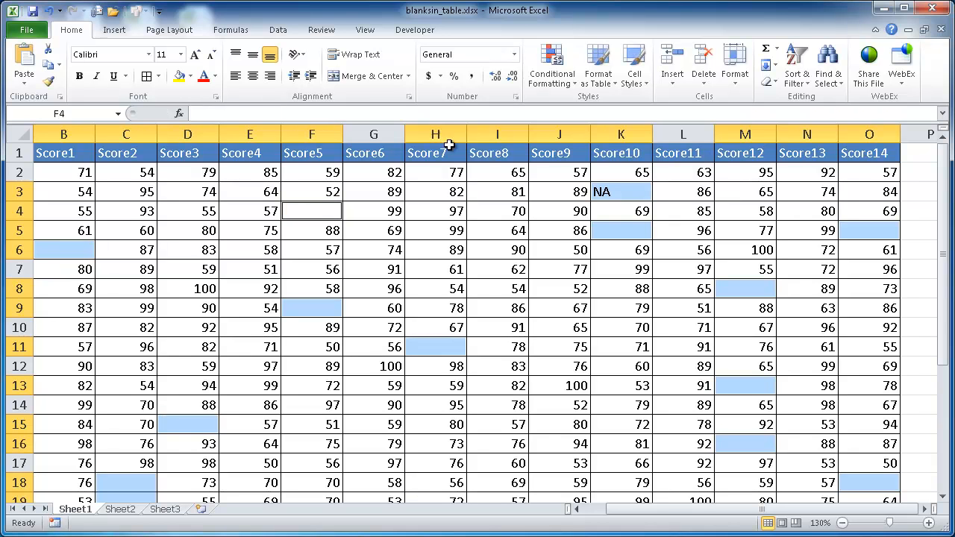
mouse_move(616, 191)
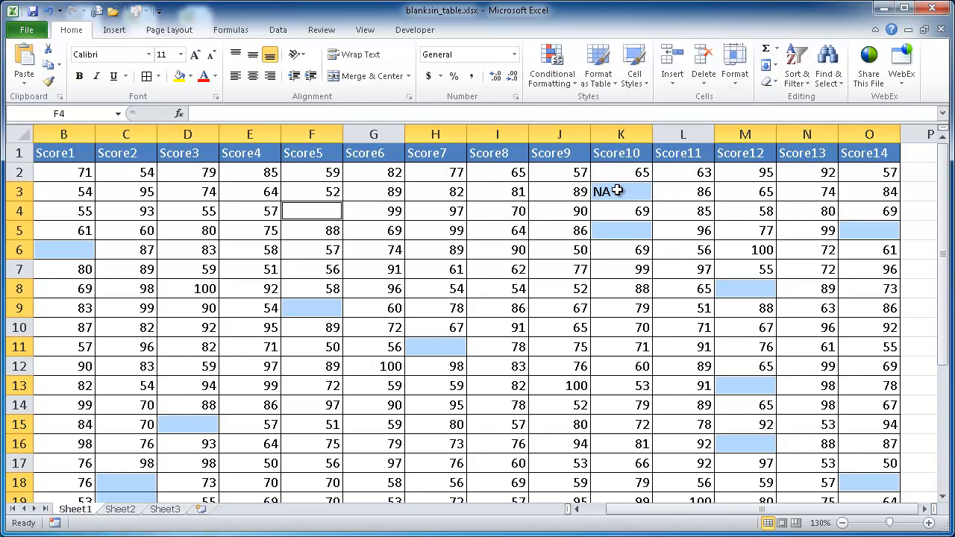
left_click(620, 191)
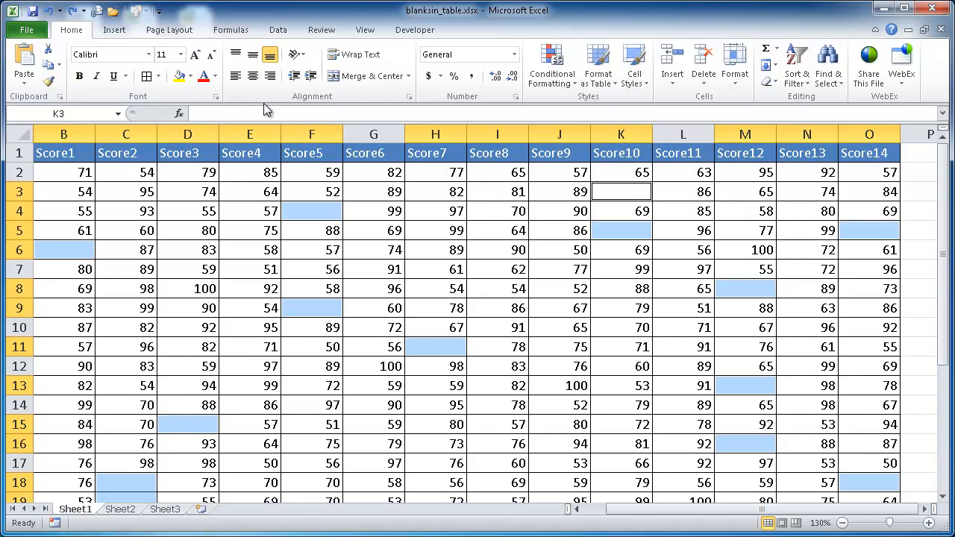
- Enter NA into every selected blank cell at once with Ctrl+Enter
type("N")
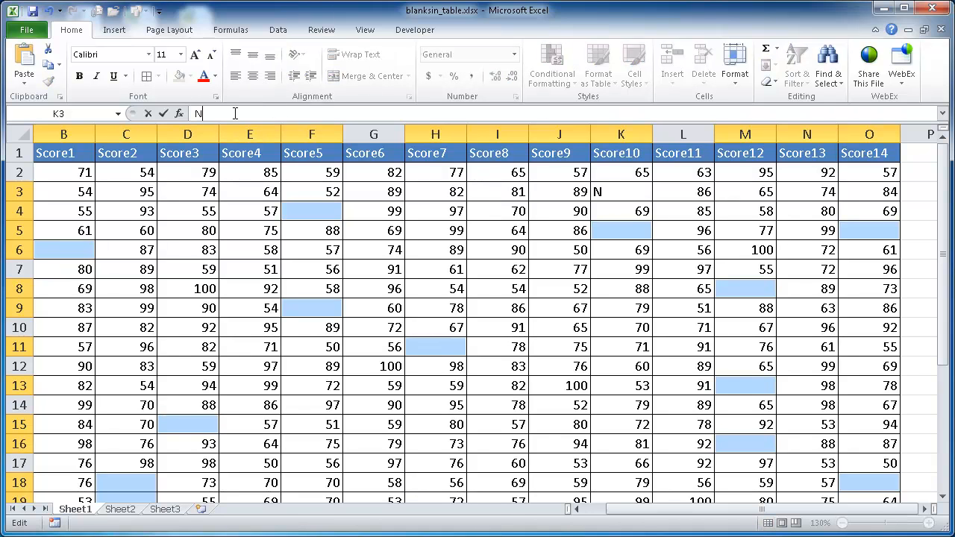
type("A")
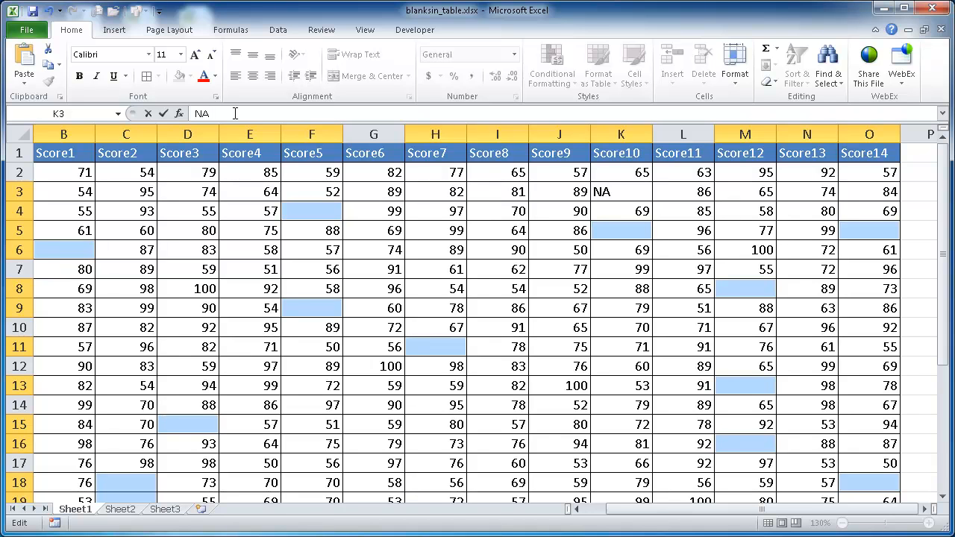
key("Enter")
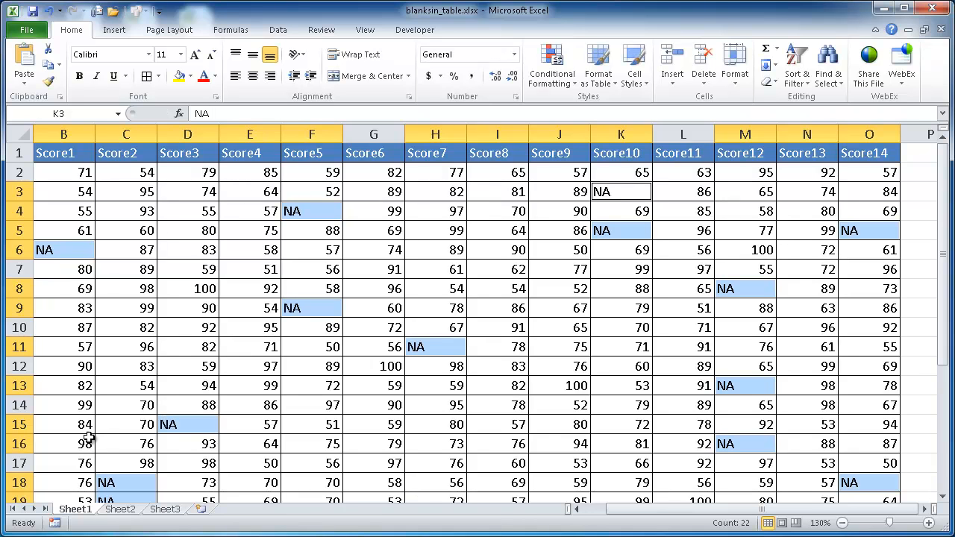
mouse_move(606, 346)
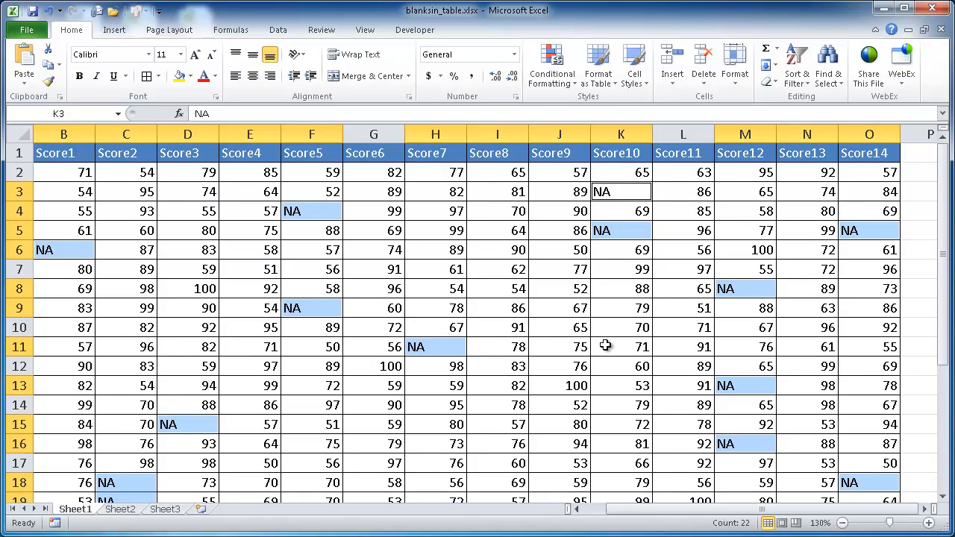
mouse_move(606, 253)
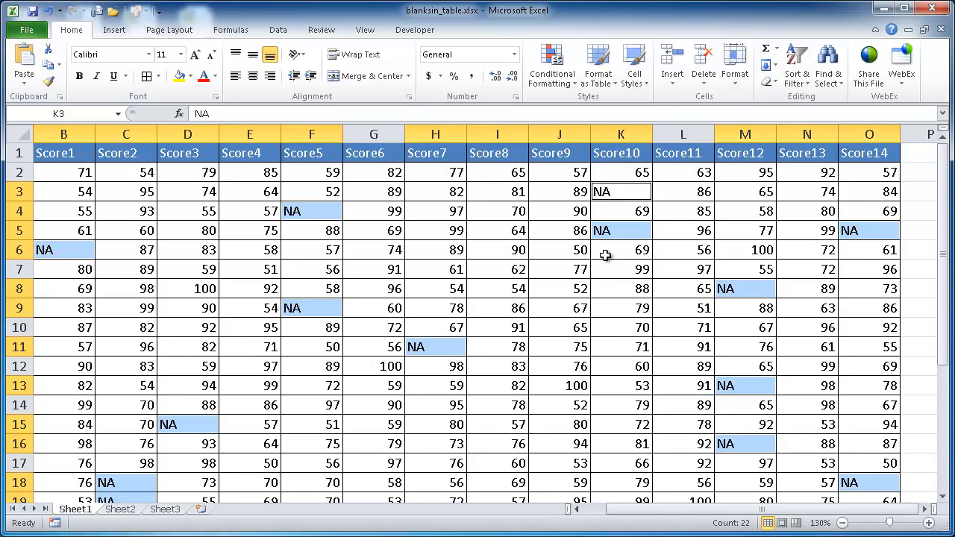
mouse_move(627, 270)
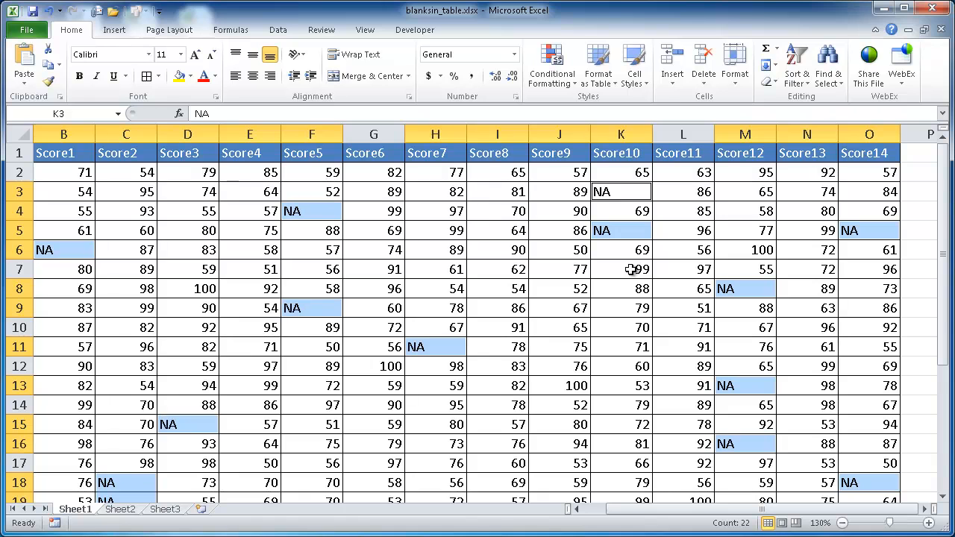
mouse_move(644, 261)
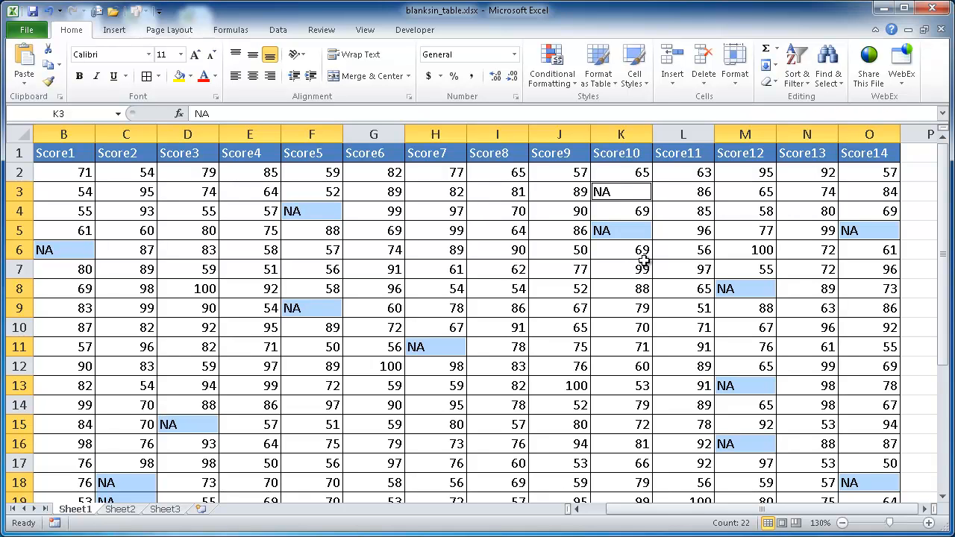
mouse_move(561, 201)
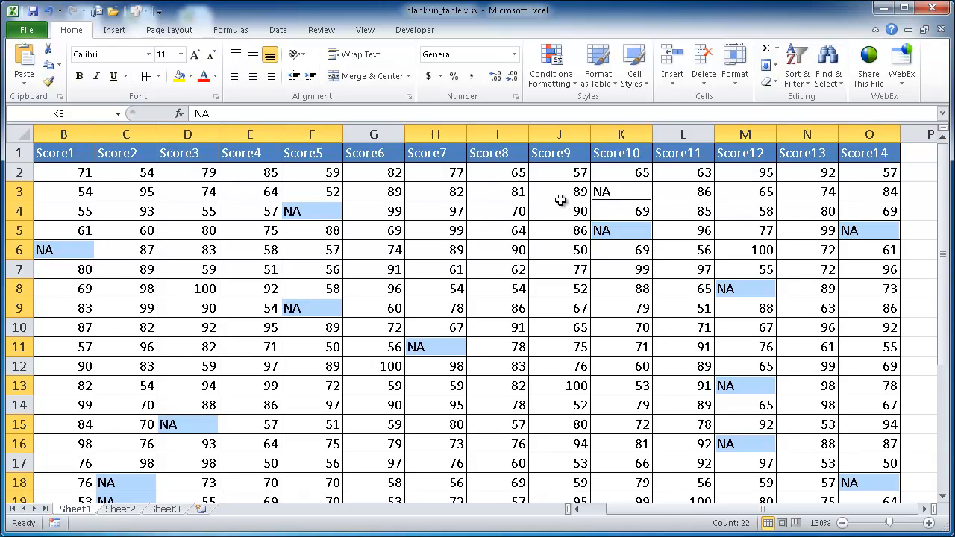
mouse_move(177, 78)
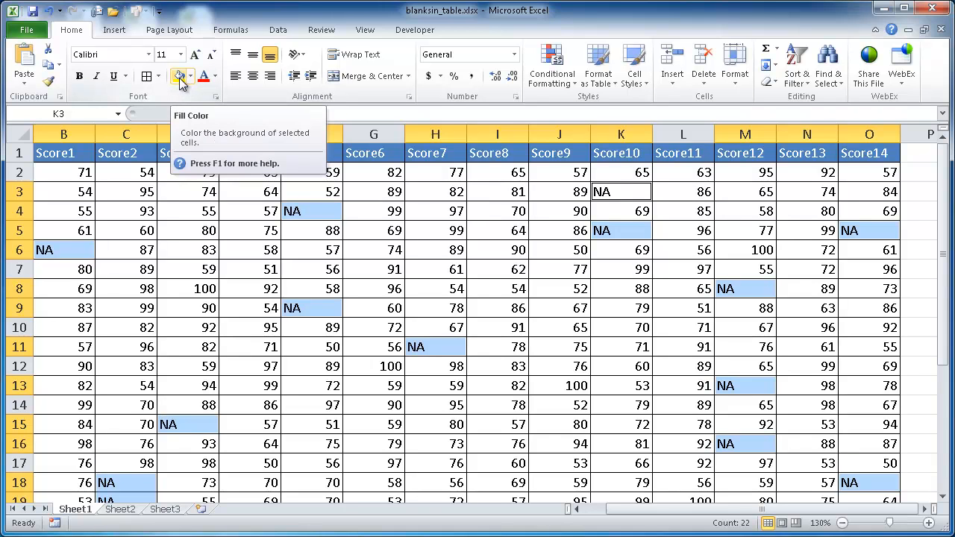
- Apply a yellow fill colour to the selected NA cells
left_click(176, 75)
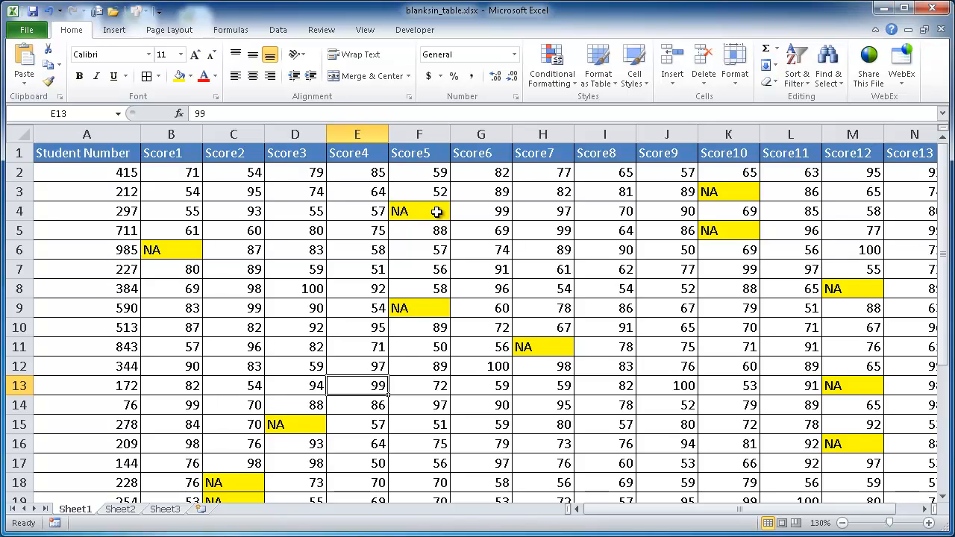
mouse_move(430, 203)
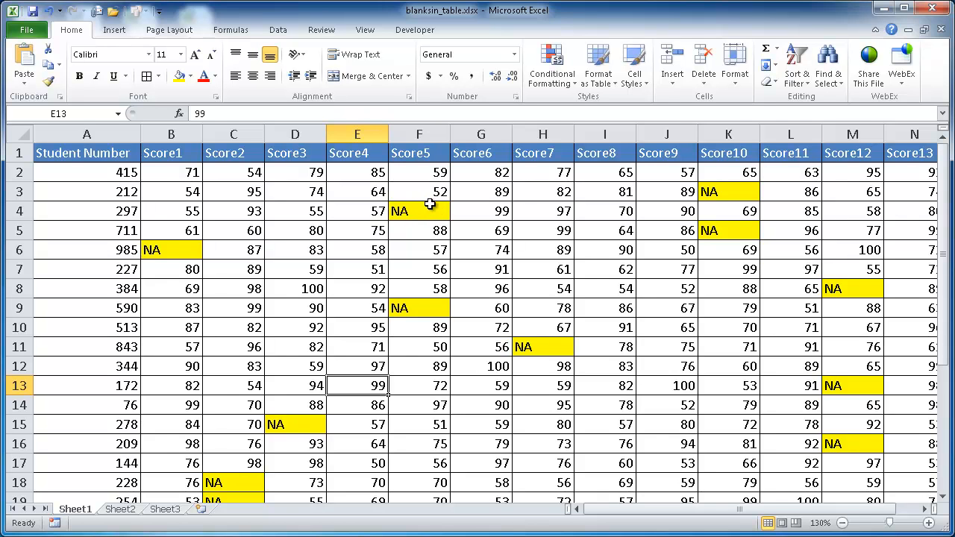
mouse_move(436, 212)
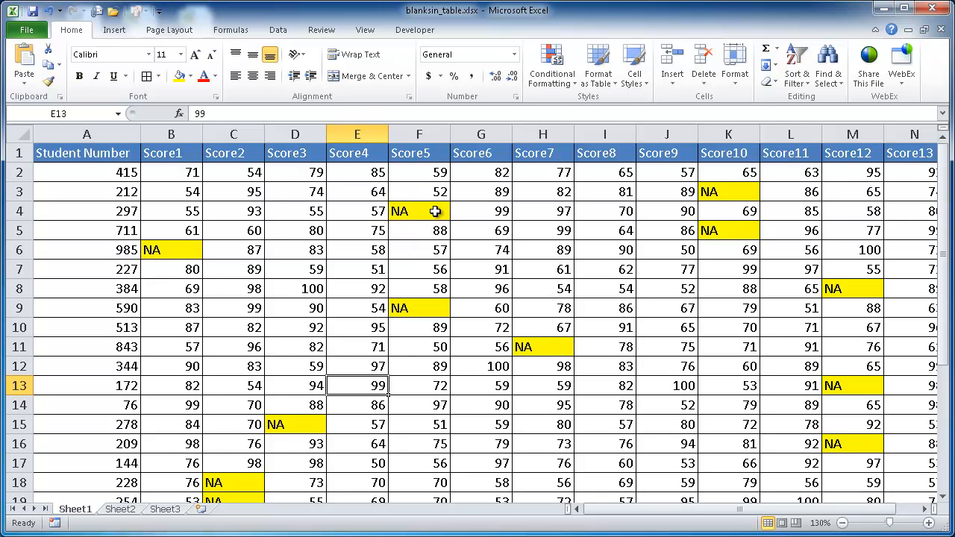
mouse_move(177, 251)
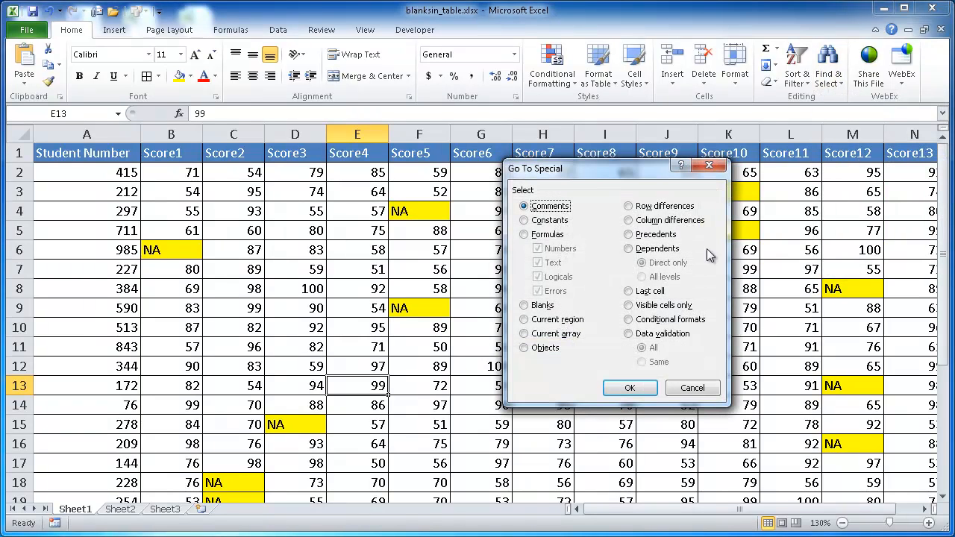
left_click(526, 235)
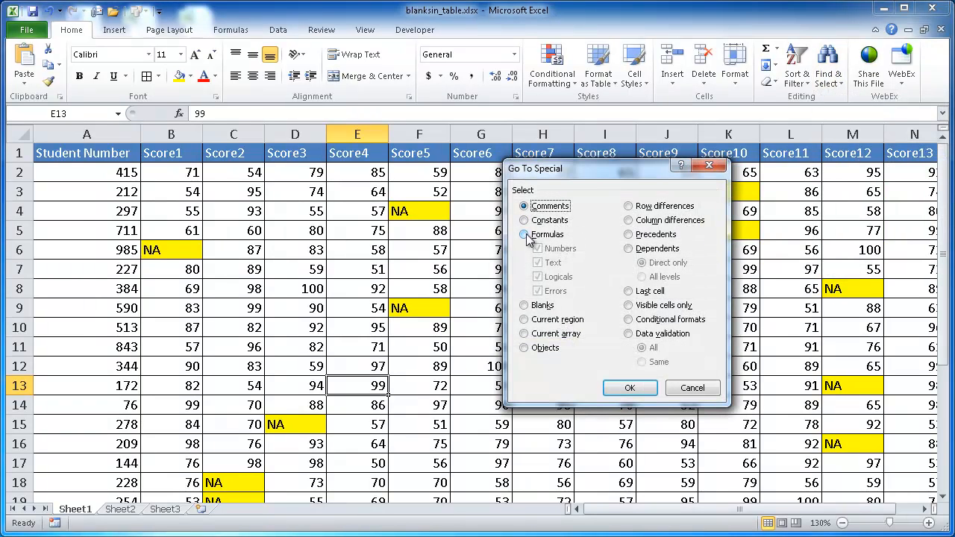
left_click(526, 234)
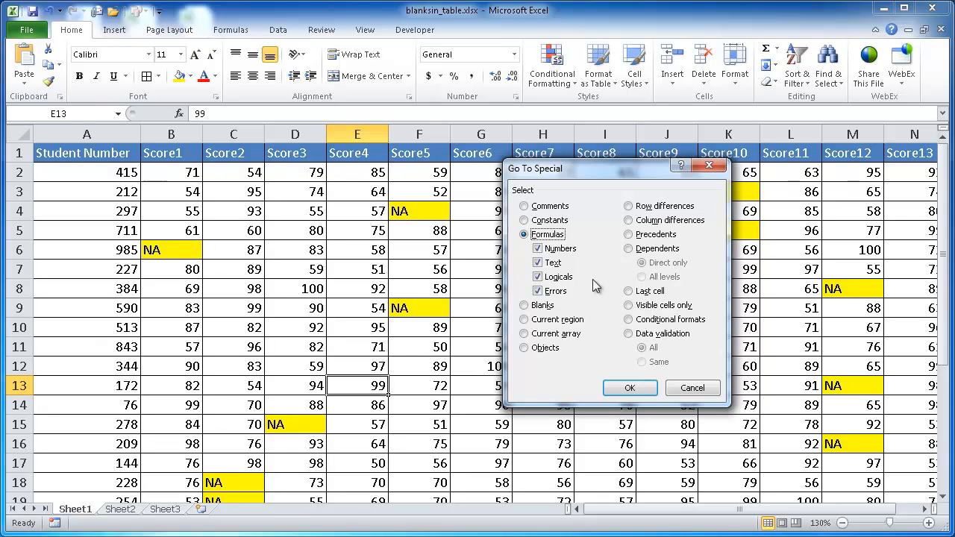
left_click(523, 304)
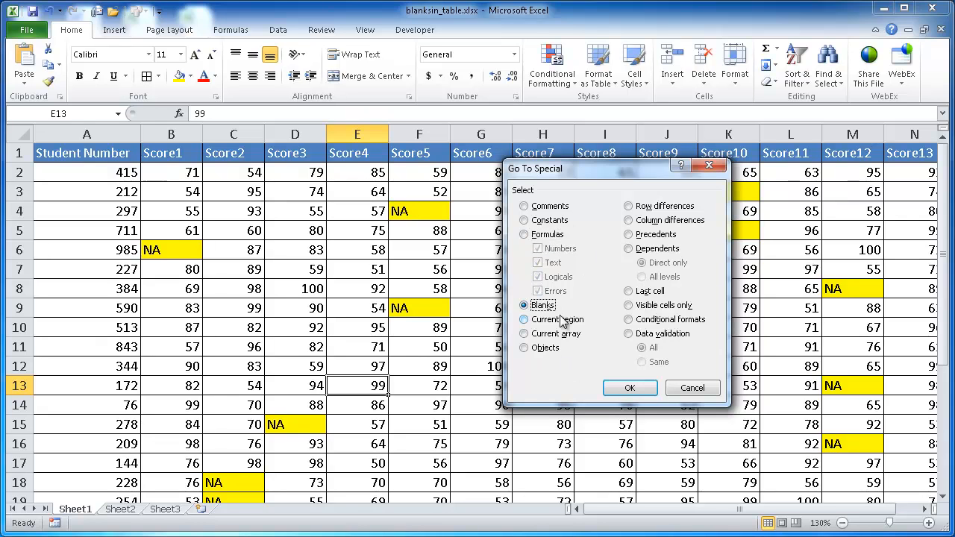
mouse_move(692, 388)
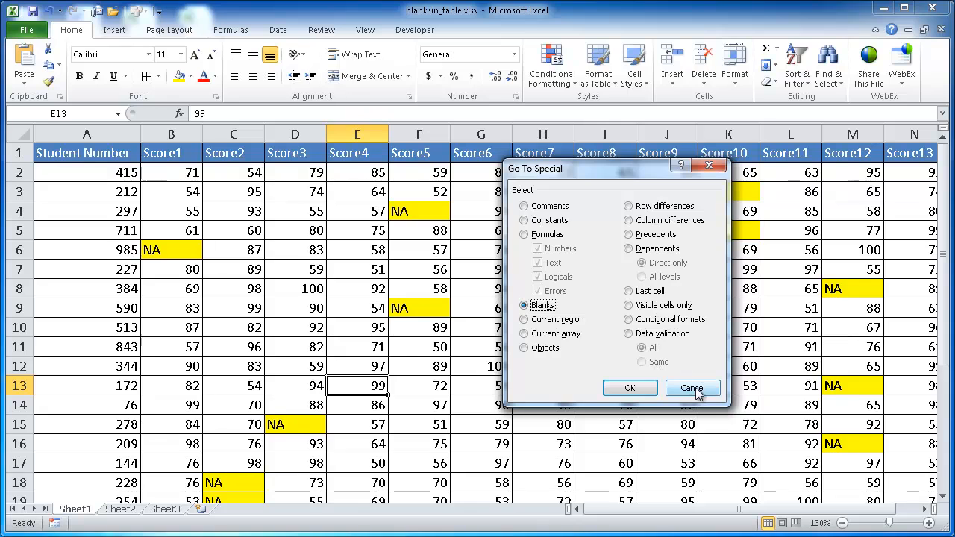
left_click(692, 388)
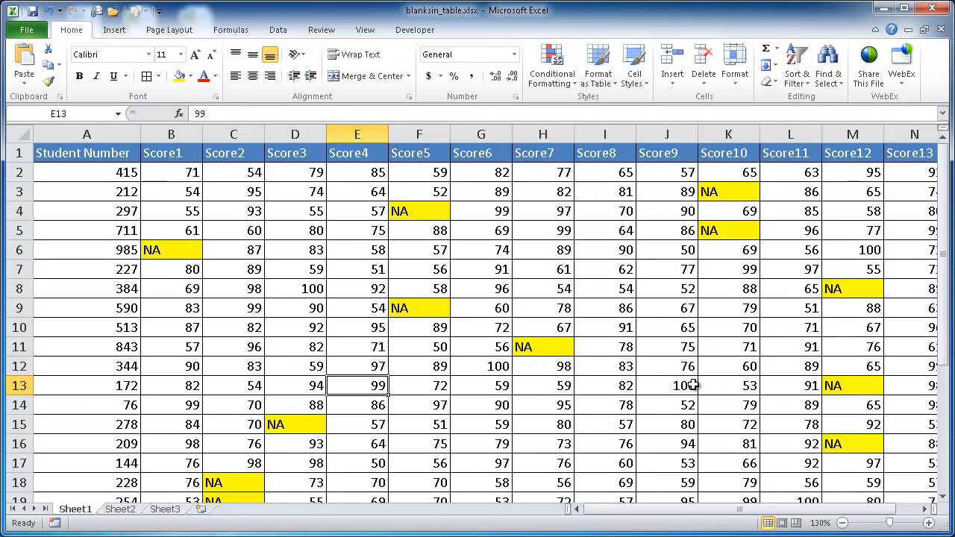